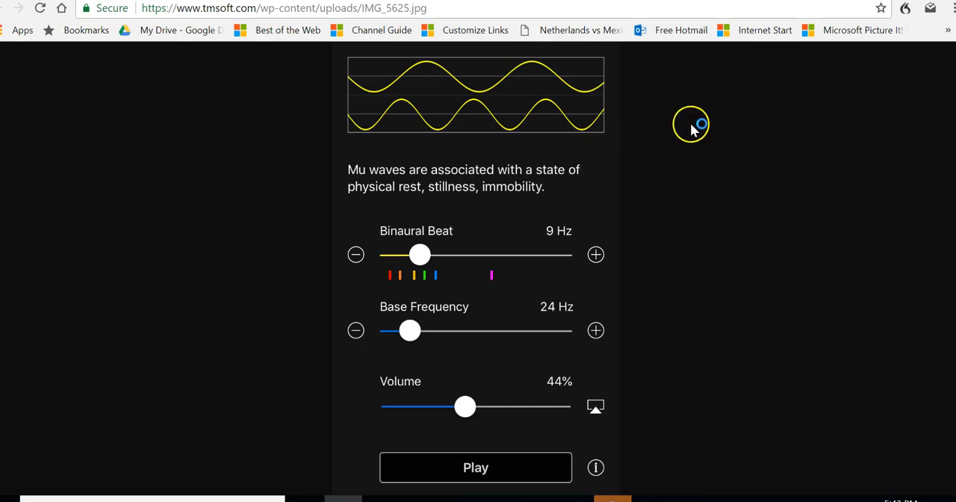
mouse_move(660, 156)
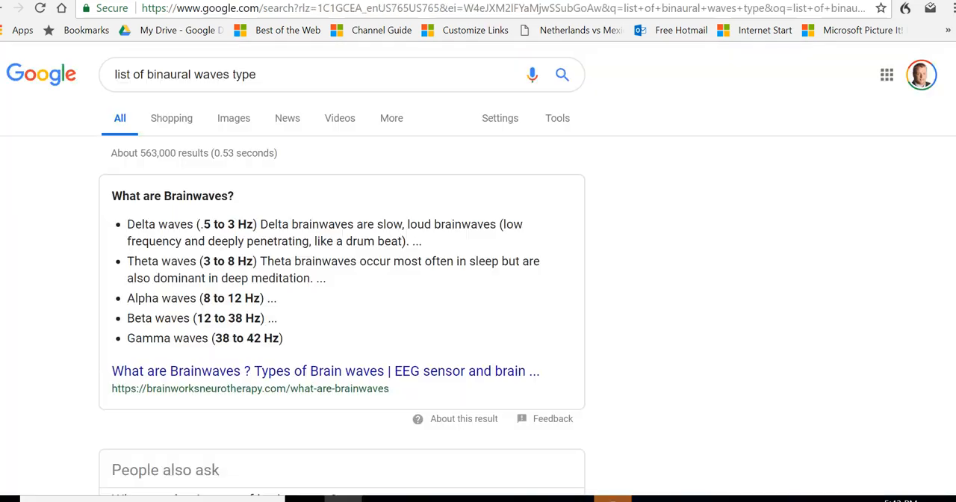
Bring up the Free-Binaural-Beats frequency list page searched for 'theta'
left_click_drag(170, 223, 245, 298)
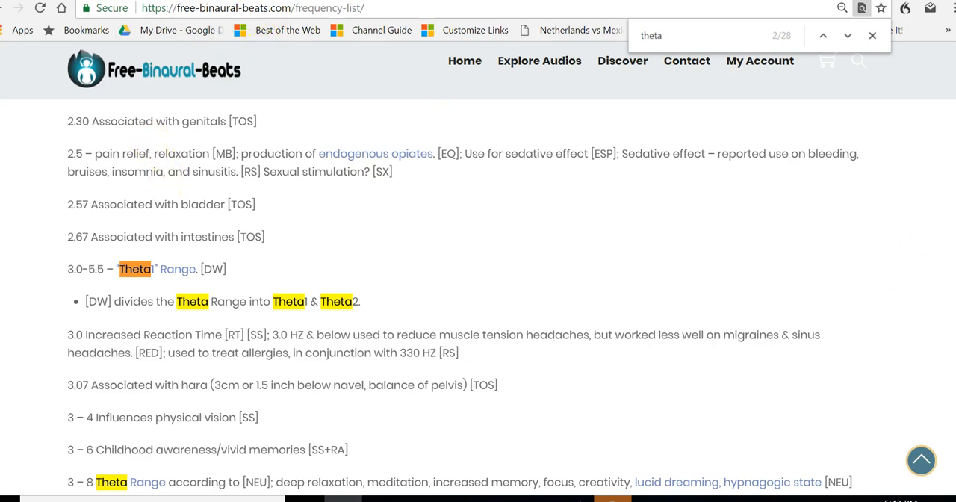
Scroll through the highlighted theta entries covering the 3–8 Hz ranges
scroll("down", 3)
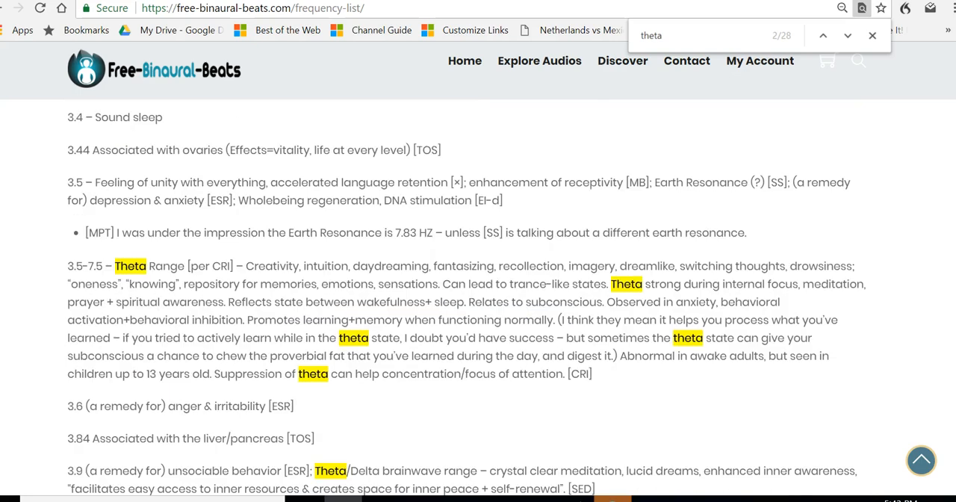
scroll("down", 3)
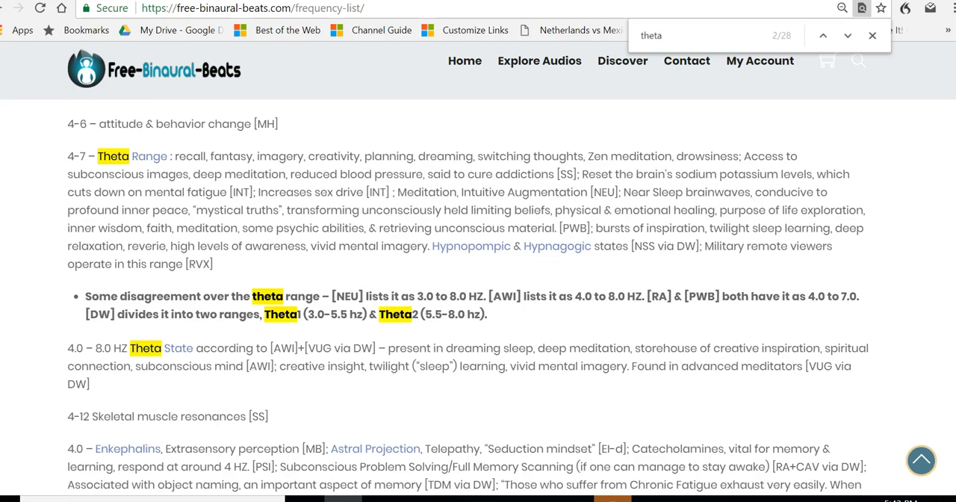
scroll("down", 3)
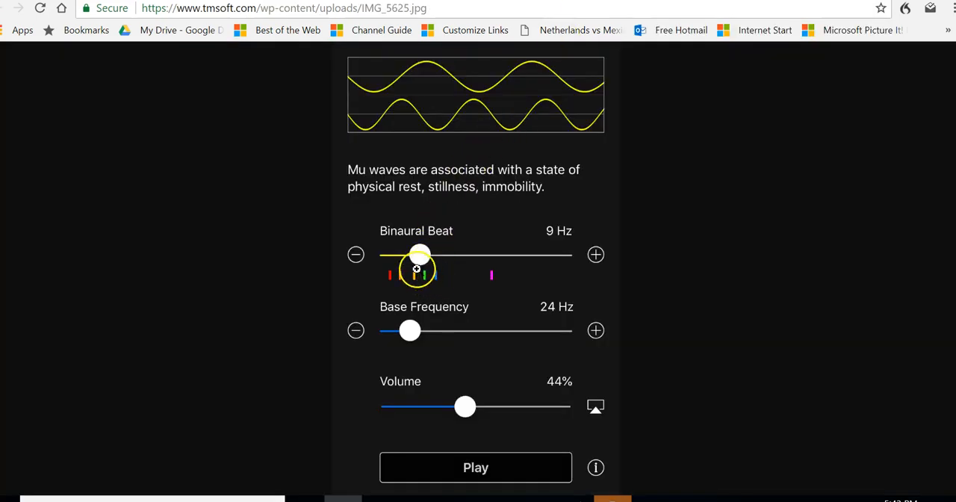
mouse_move(442, 342)
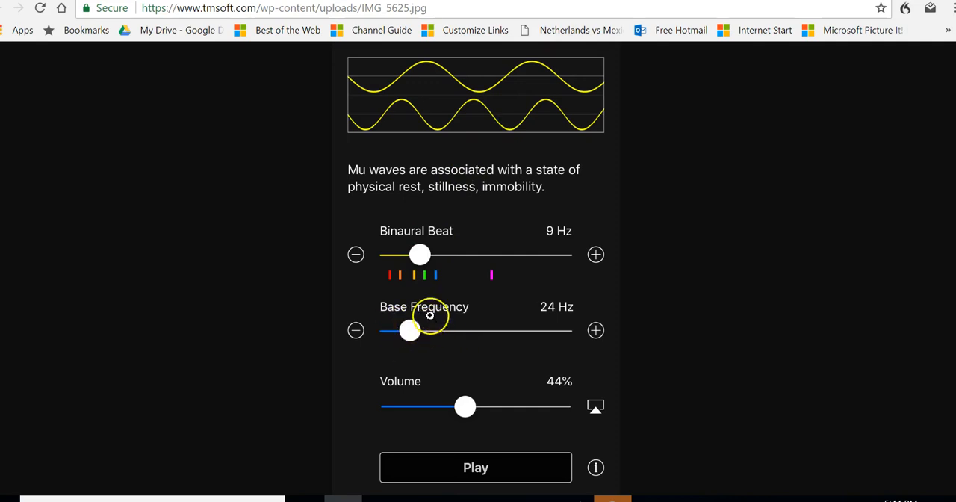
mouse_move(475, 262)
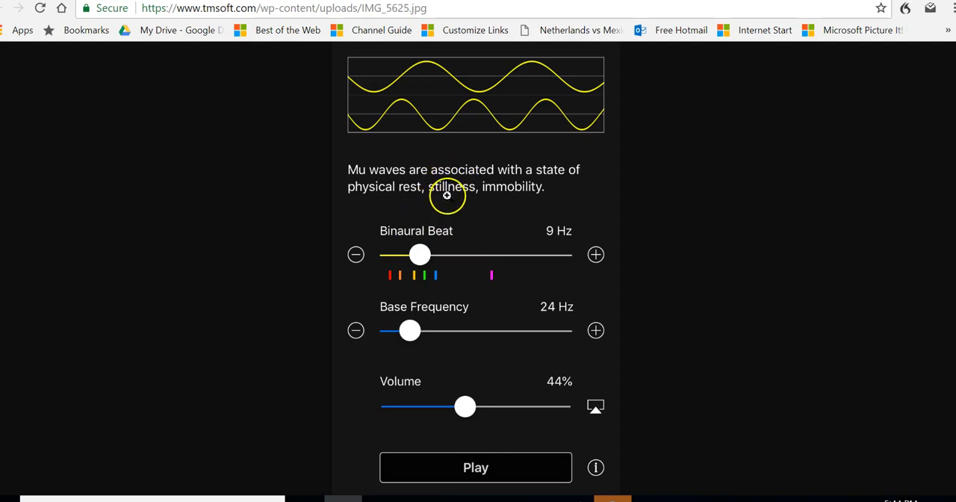
mouse_move(443, 266)
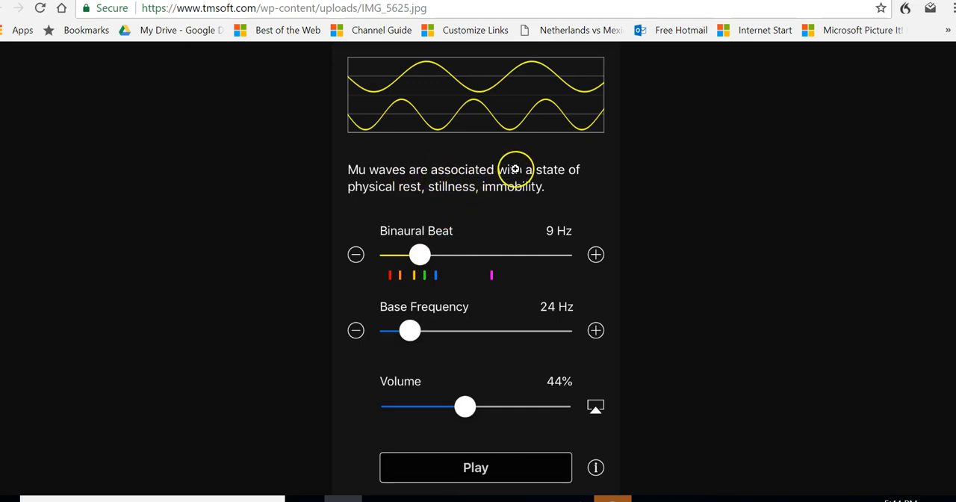
mouse_move(460, 179)
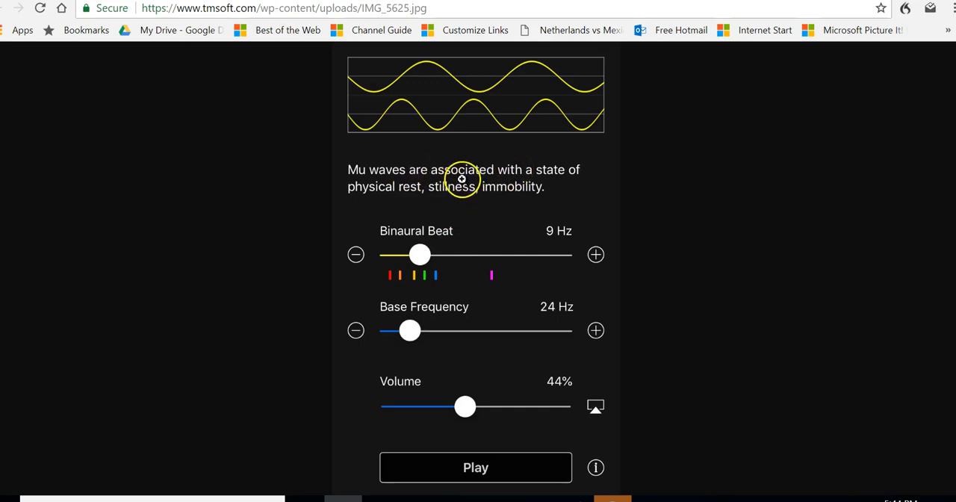
mouse_move(449, 265)
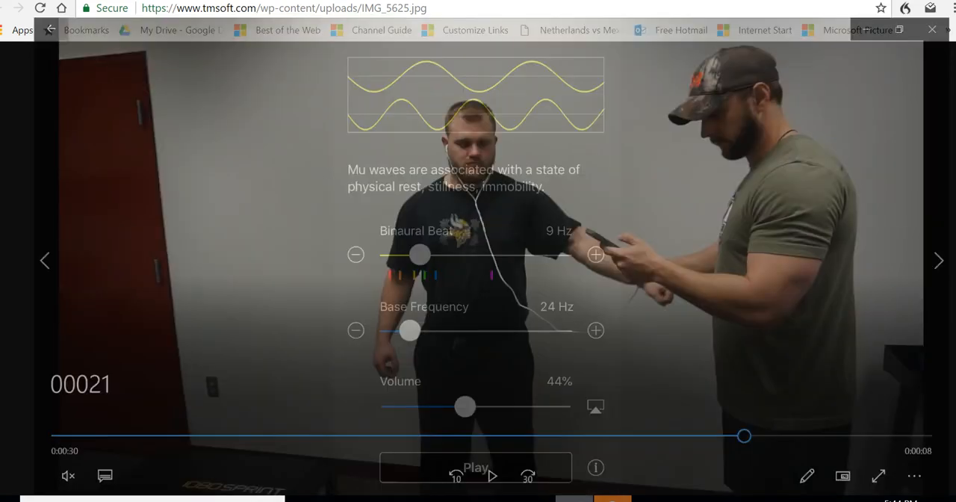
Play the outstretched-arm muscle-test clip, pausing once partway and resuming
left_click(474, 475)
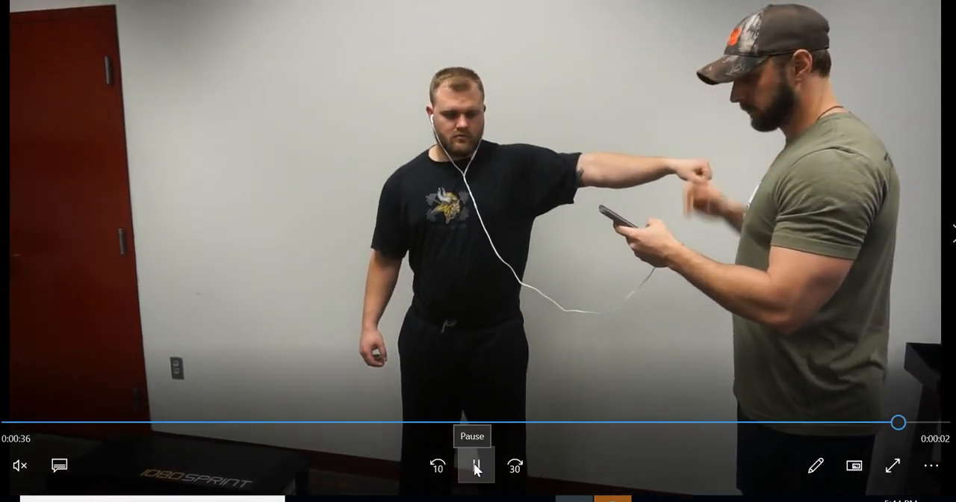
left_click(475, 466)
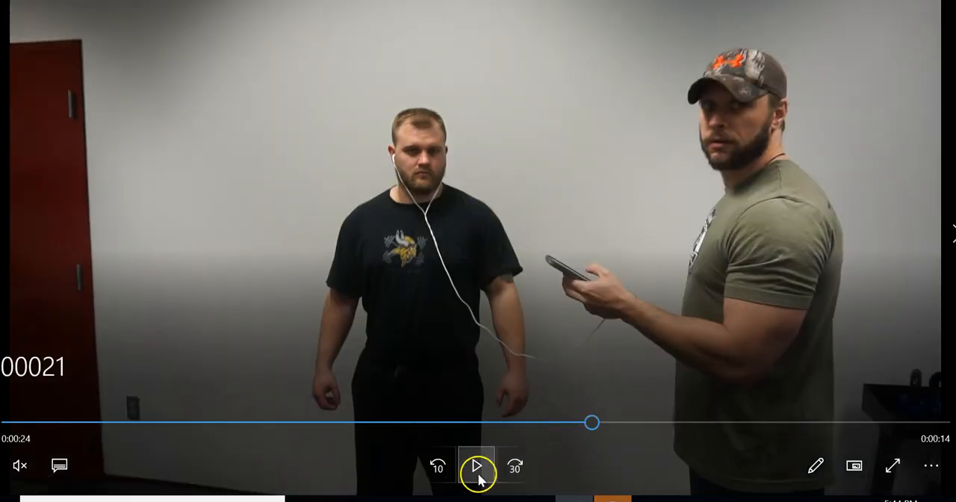
left_click(475, 466)
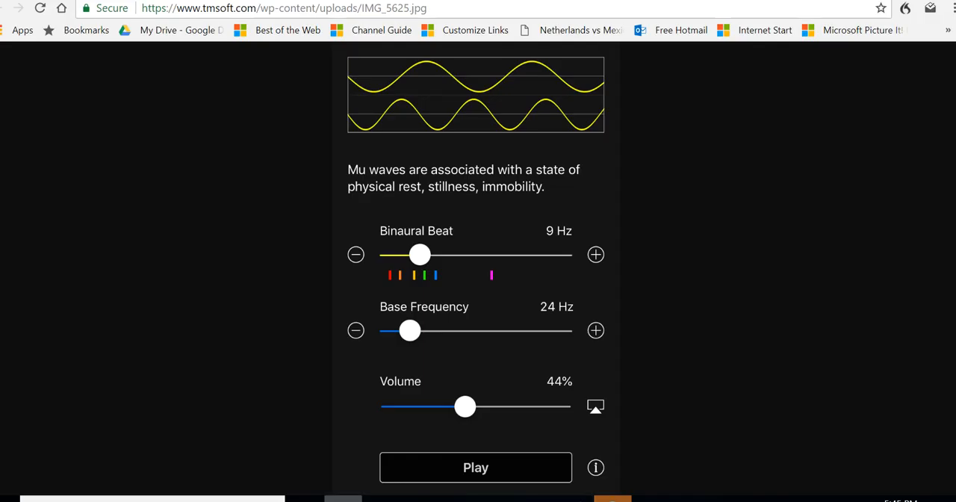
mouse_move(451, 323)
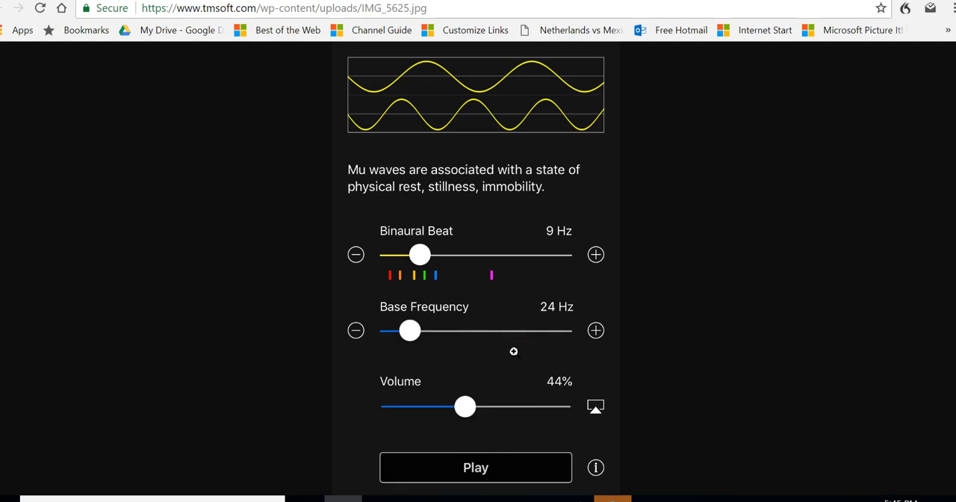
mouse_move(480, 336)
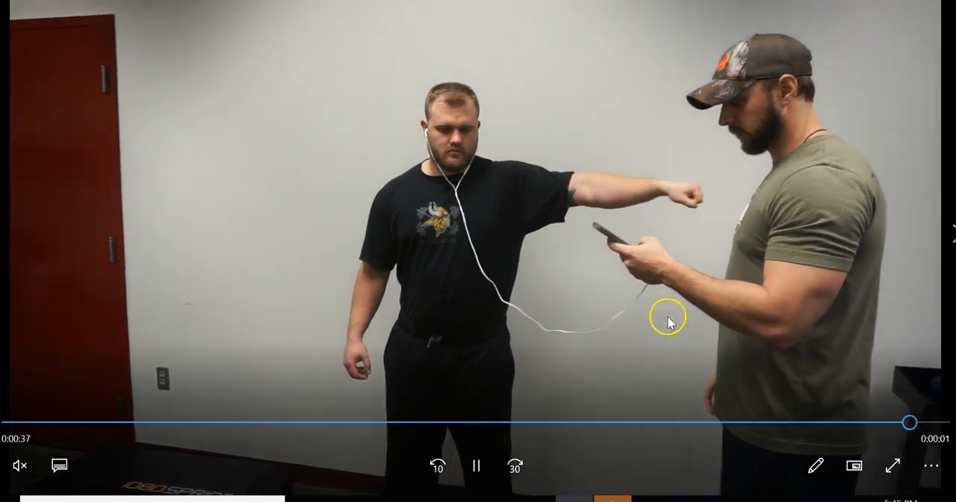
Play the last moments of the arm-test clip with the arm held out
left_click(478, 466)
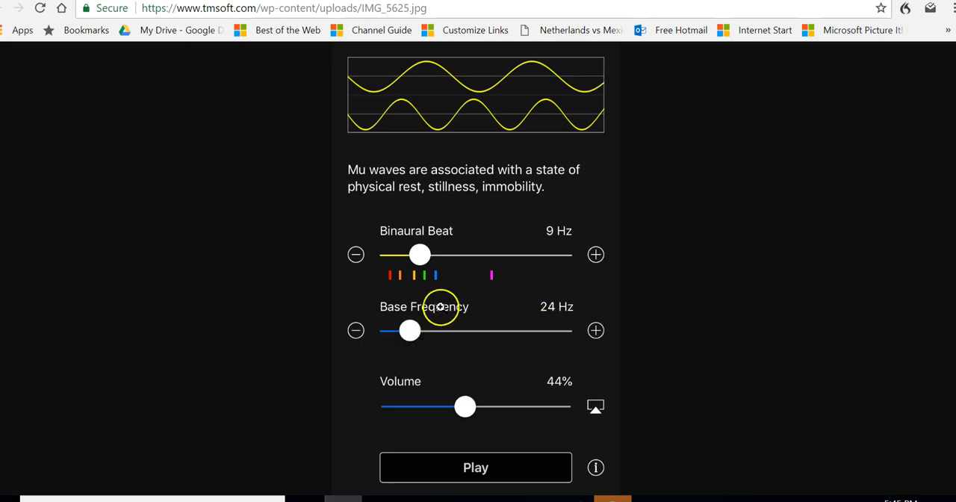
mouse_move(446, 335)
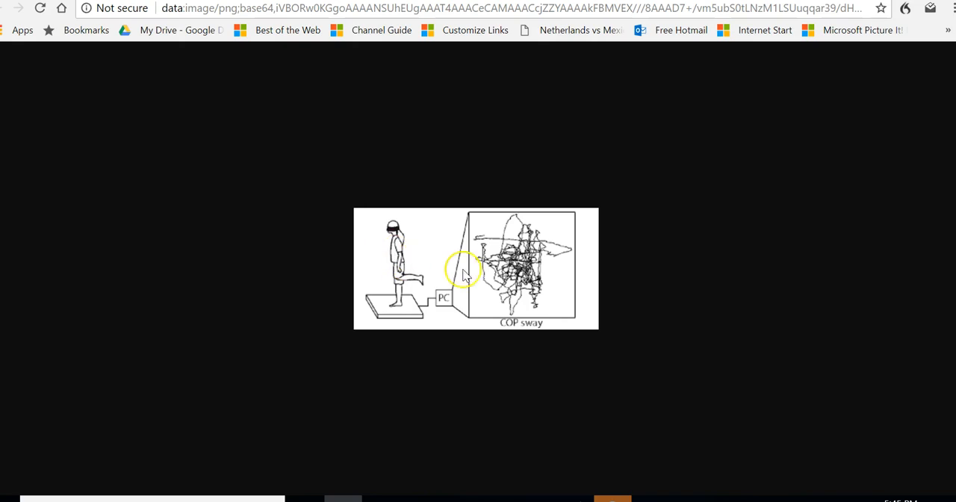
mouse_move(516, 230)
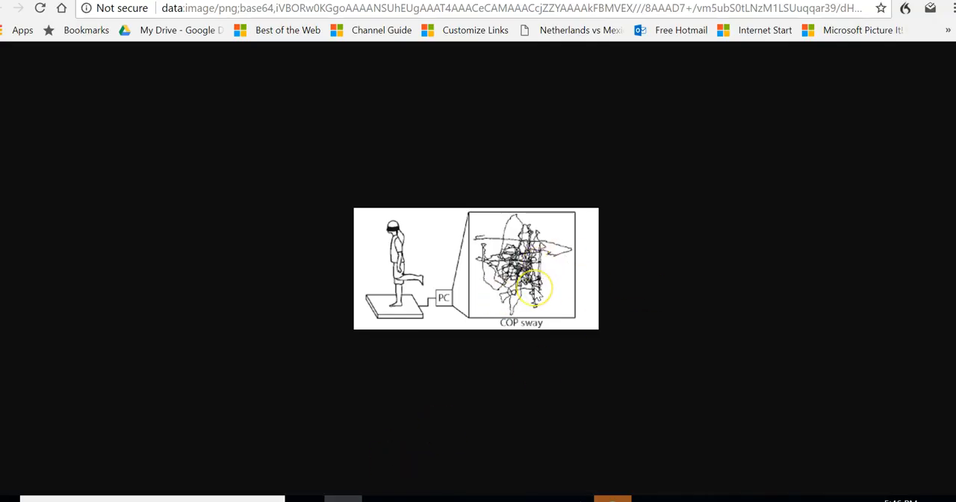
mouse_move(610, 15)
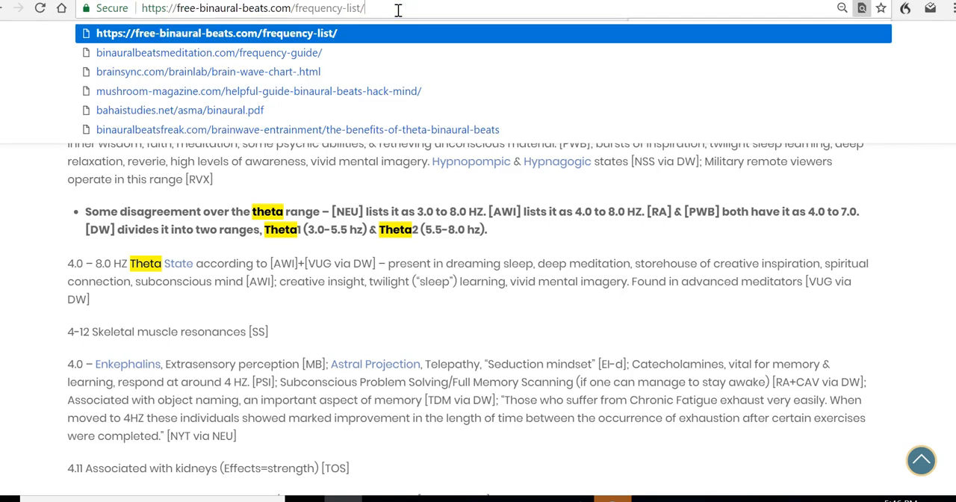
Reload the Free-Binaural-Beats frequency list and scroll down through it
left_click(216, 33)
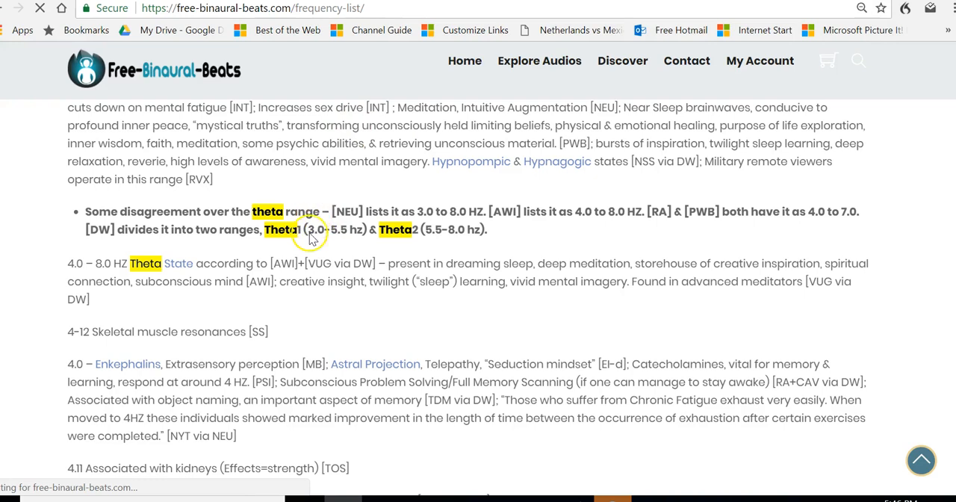
scroll("down", 3)
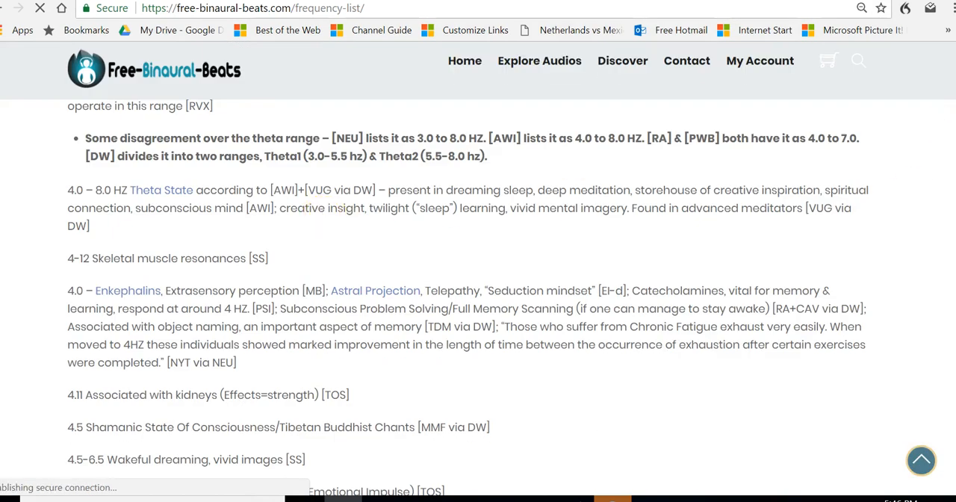
scroll("down", 3)
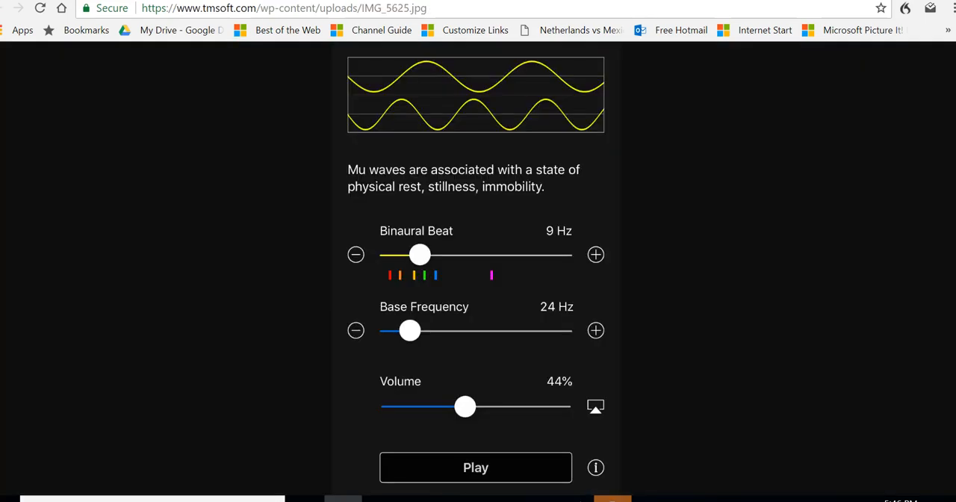
mouse_move(59, 51)
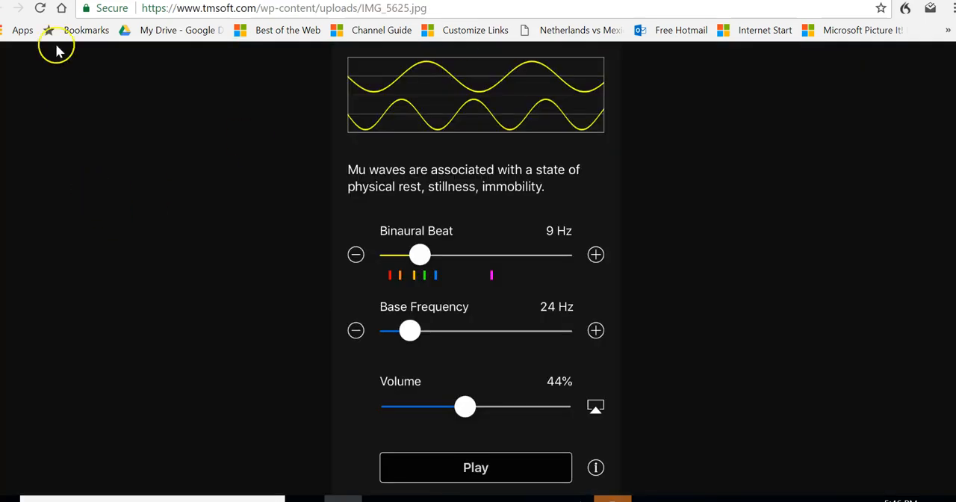